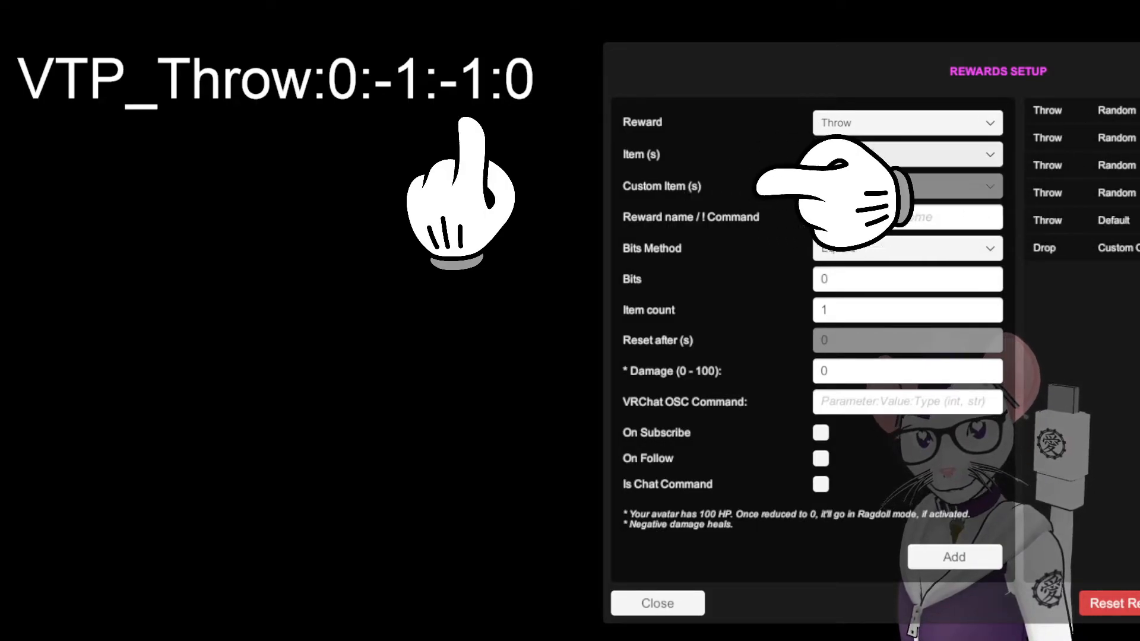
# Set the Throw reward's Item to Custom Only with Custom Item left on Random
pyautogui.click(907, 155)
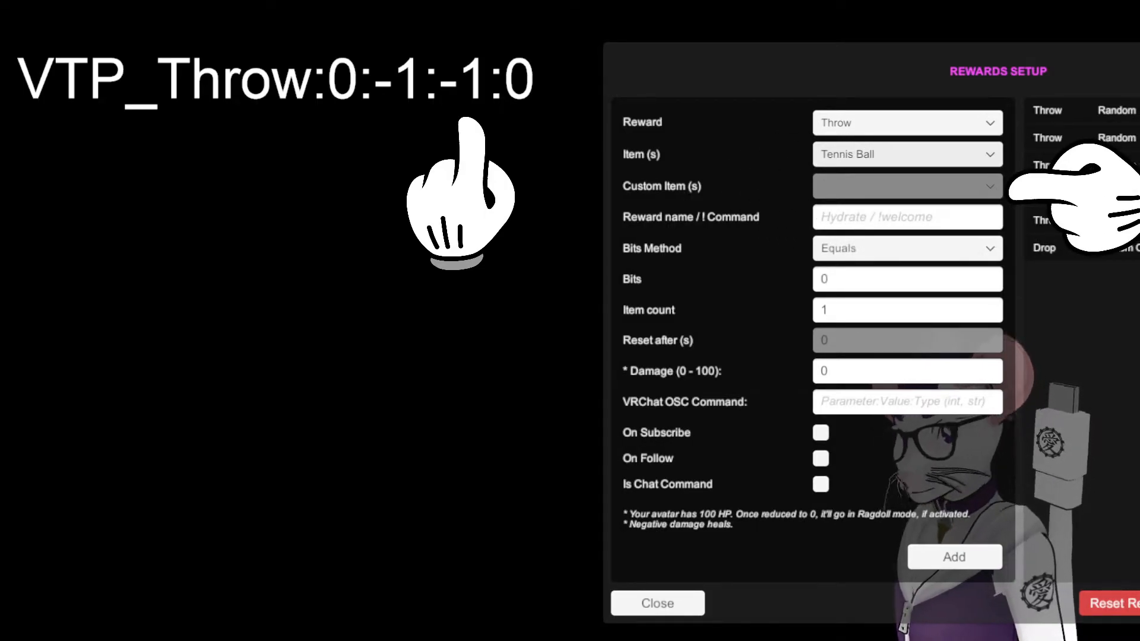
pyautogui.click(907, 155)
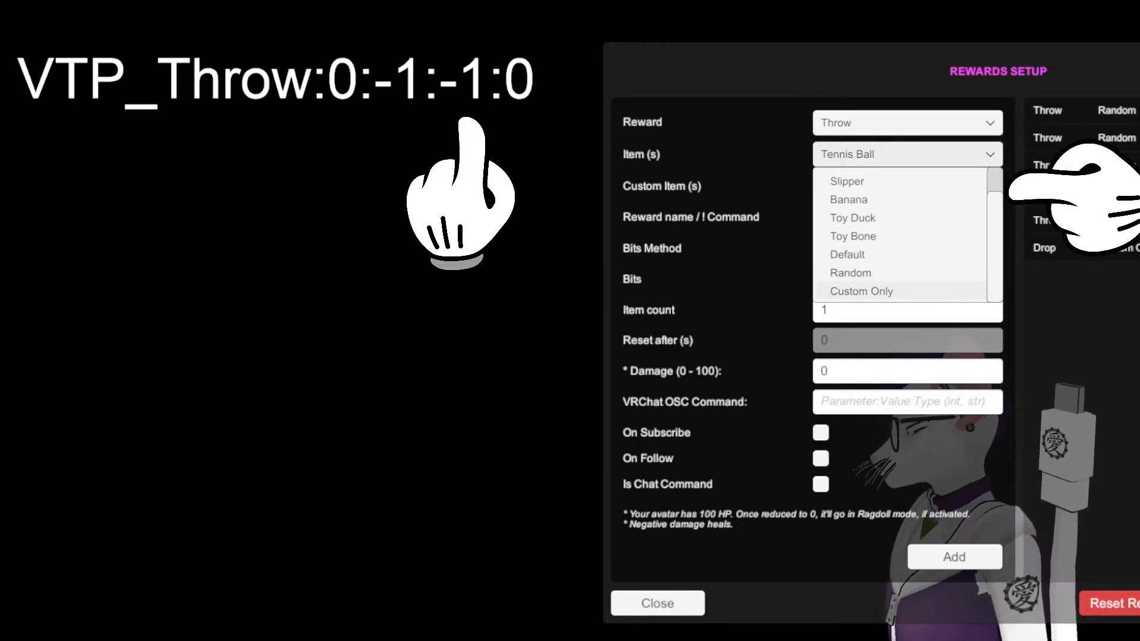
pyautogui.click(861, 291)
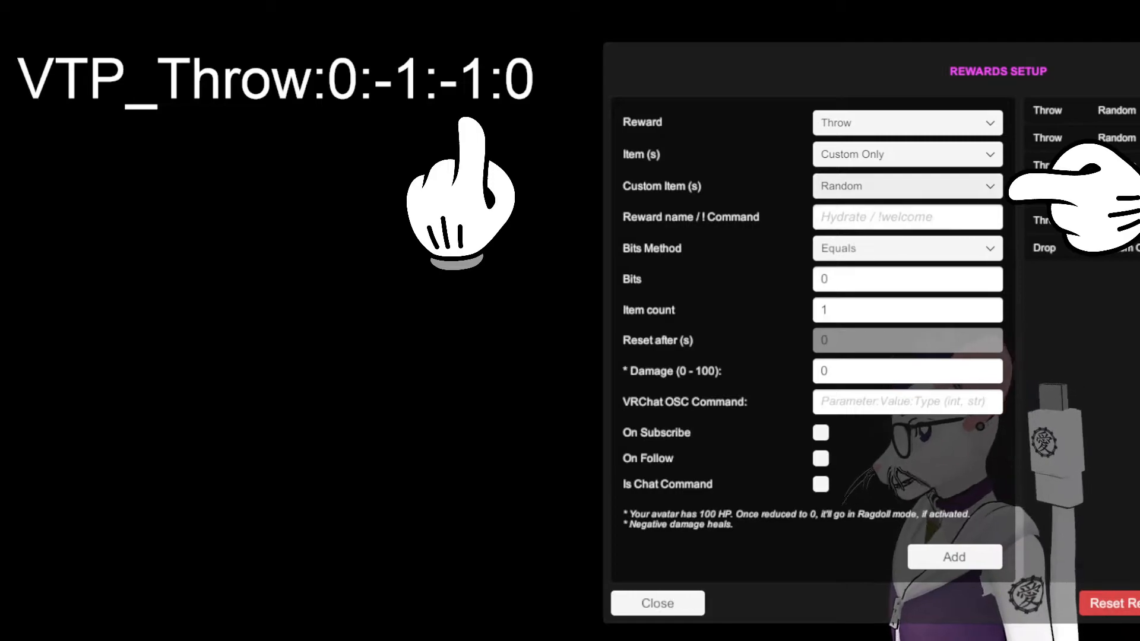
pyautogui.click(907, 186)
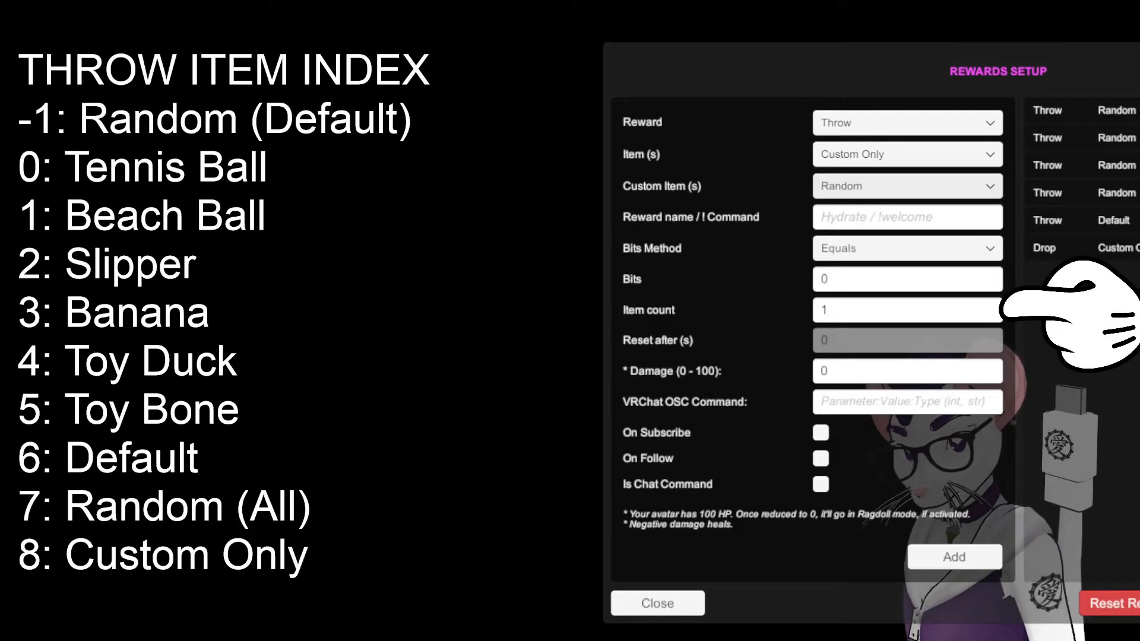
pyautogui.moveTo(609, 121)
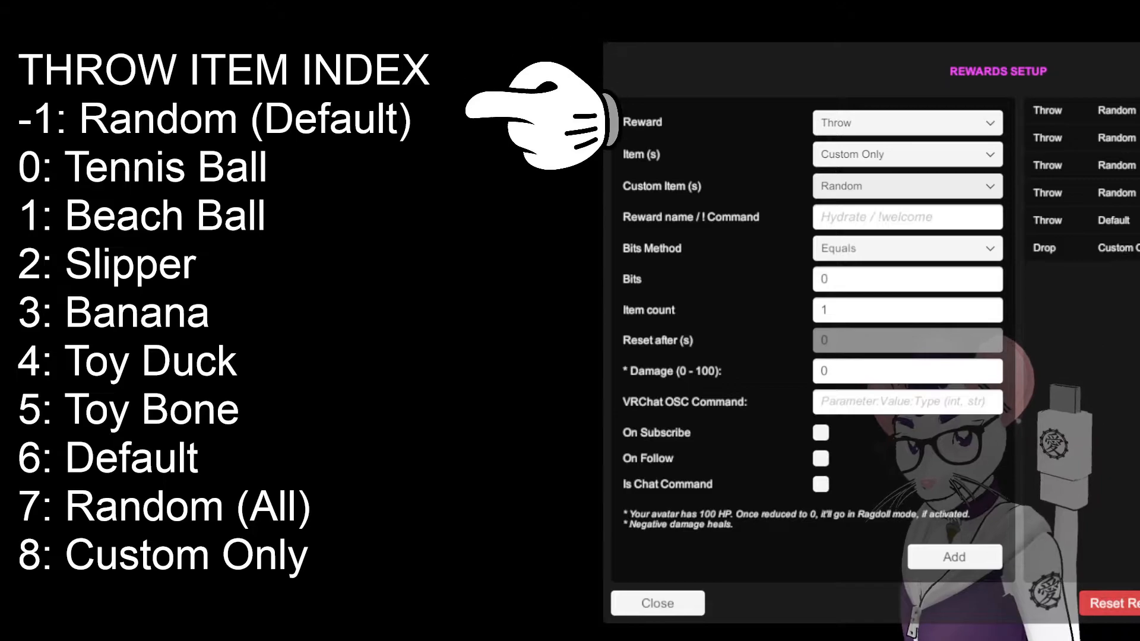
pyautogui.moveTo(729, 160)
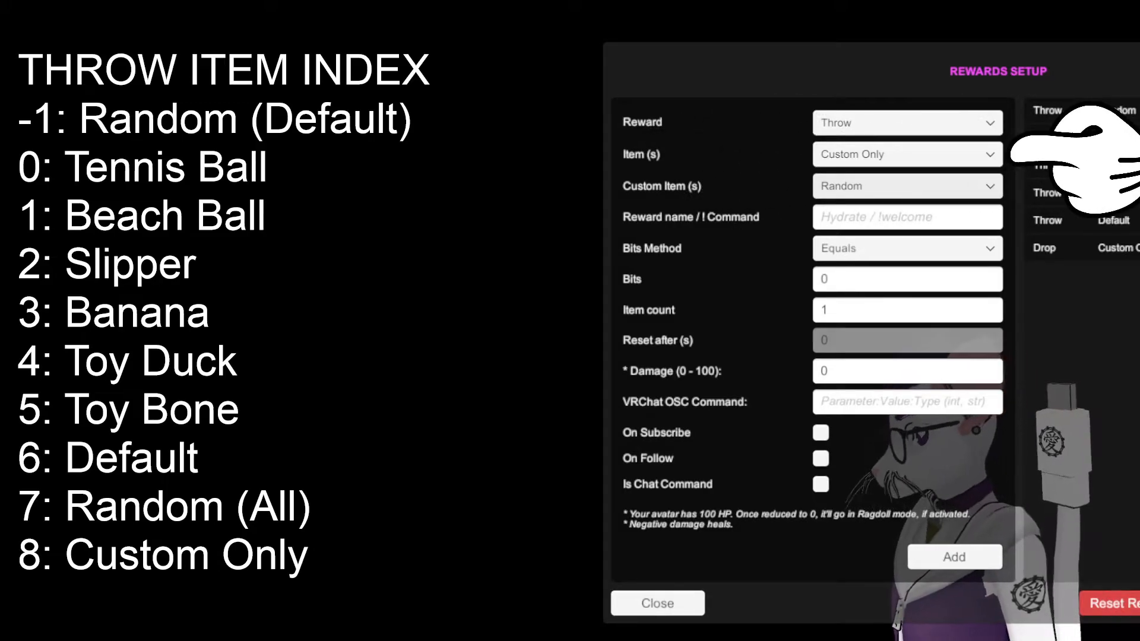
# Reopen the Item(s) list to put the Throw reward back on Tennis Ball
pyautogui.click(907, 154)
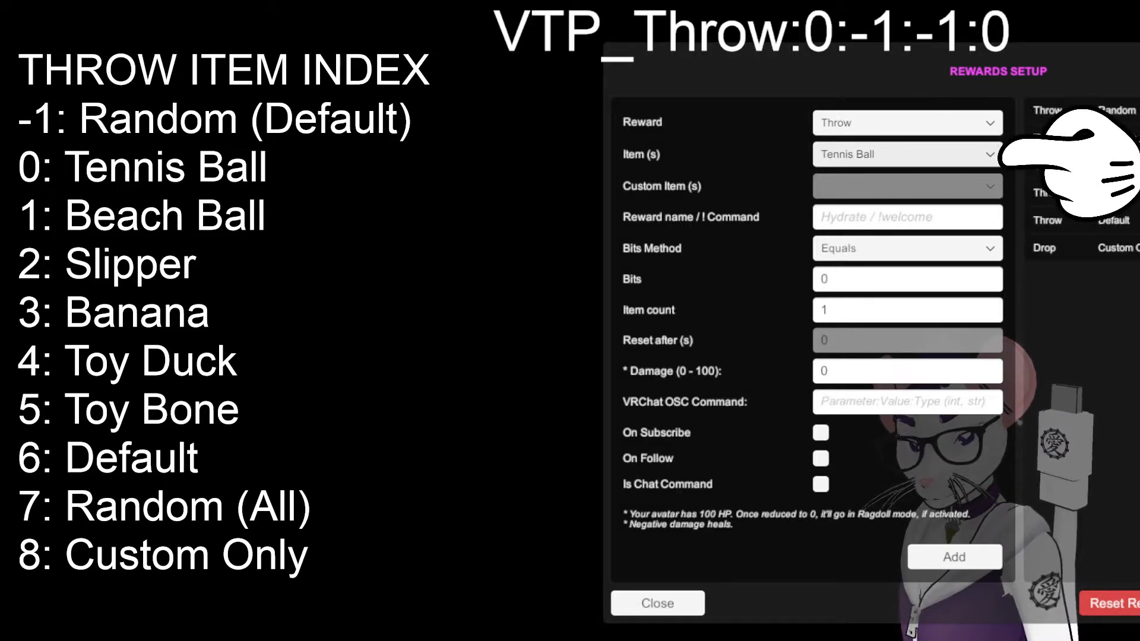
# Show the throwable item options, Tennis Ball through Custom Only, keeping Tennis Ball selected
pyautogui.click(907, 154)
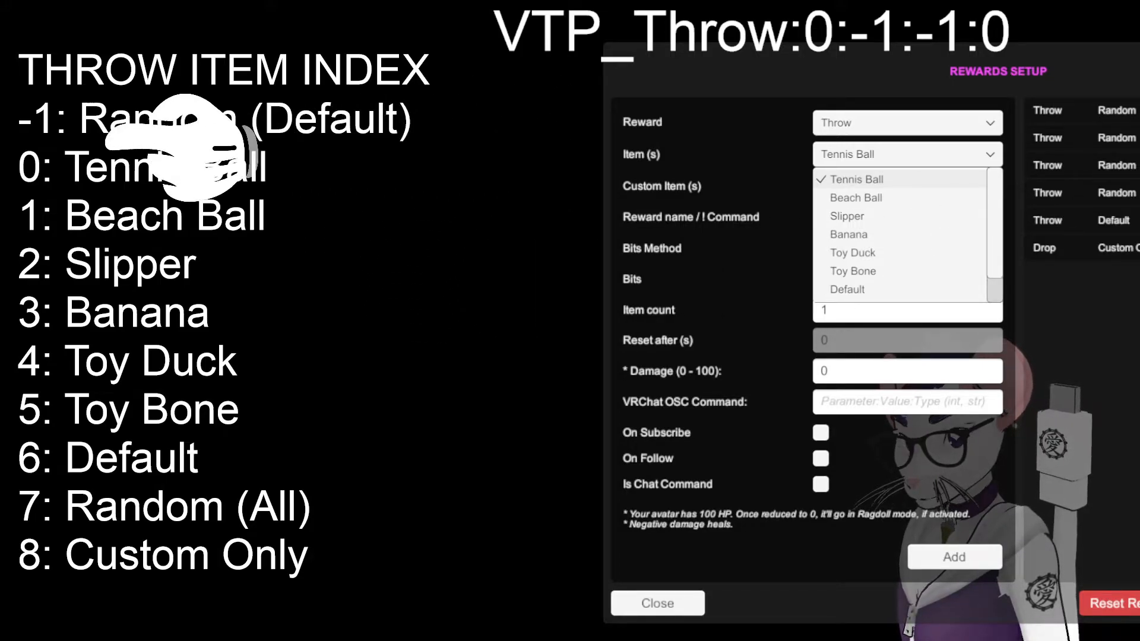
pyautogui.moveTo(937, 42)
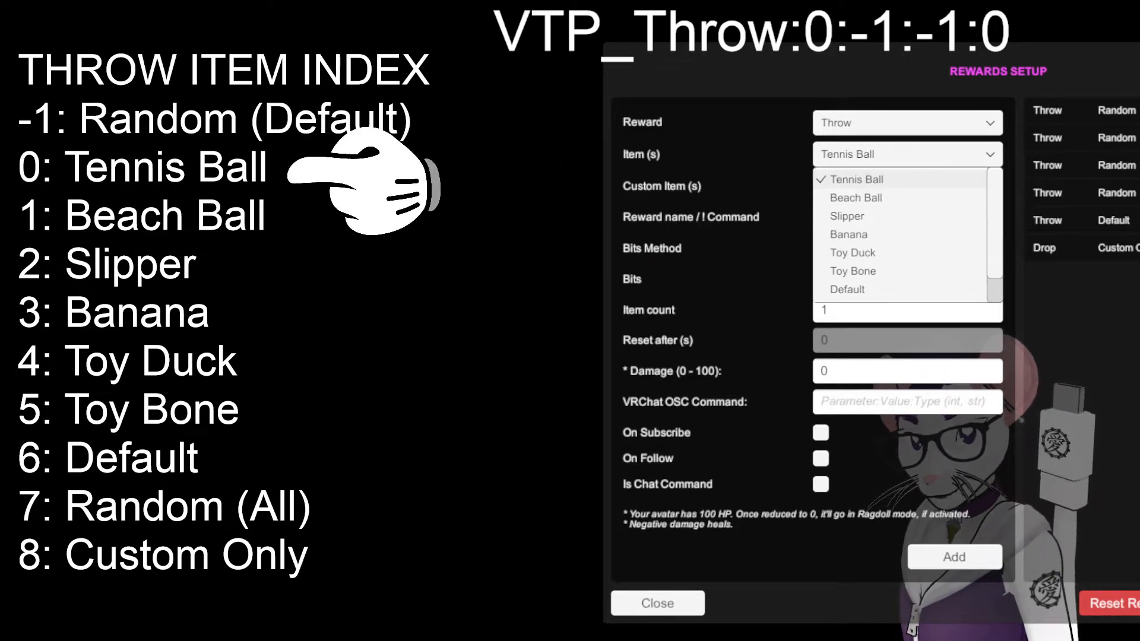
pyautogui.moveTo(943, 179)
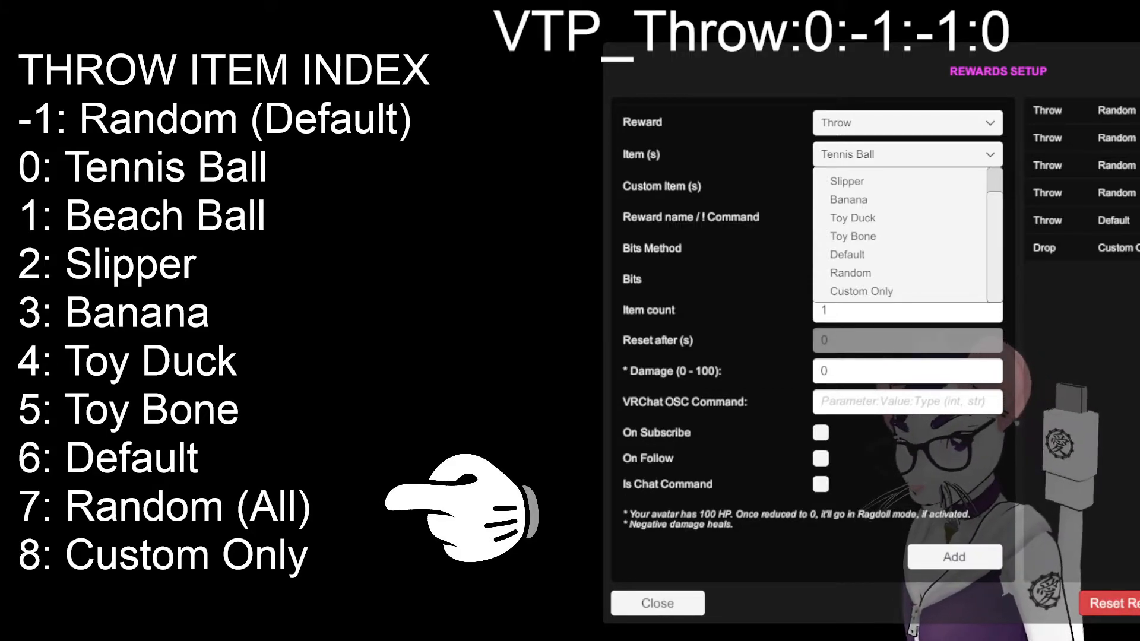
pyautogui.moveTo(474, 483)
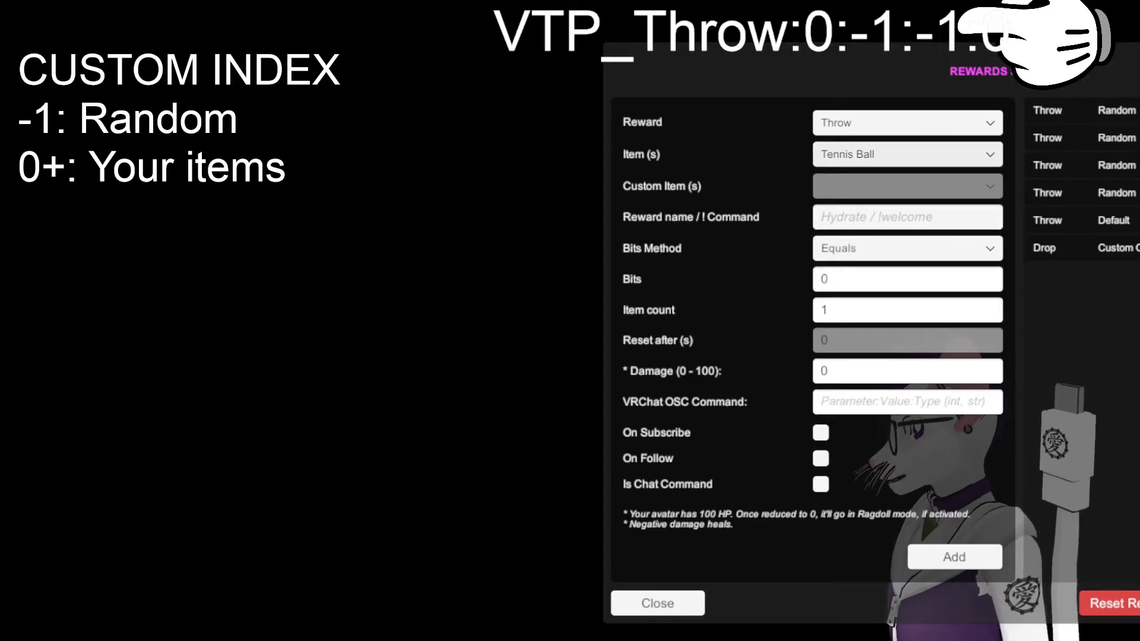
# Collapse the throwable items list, leaving Tennis Ball as the Throw item
pyautogui.click(908, 154)
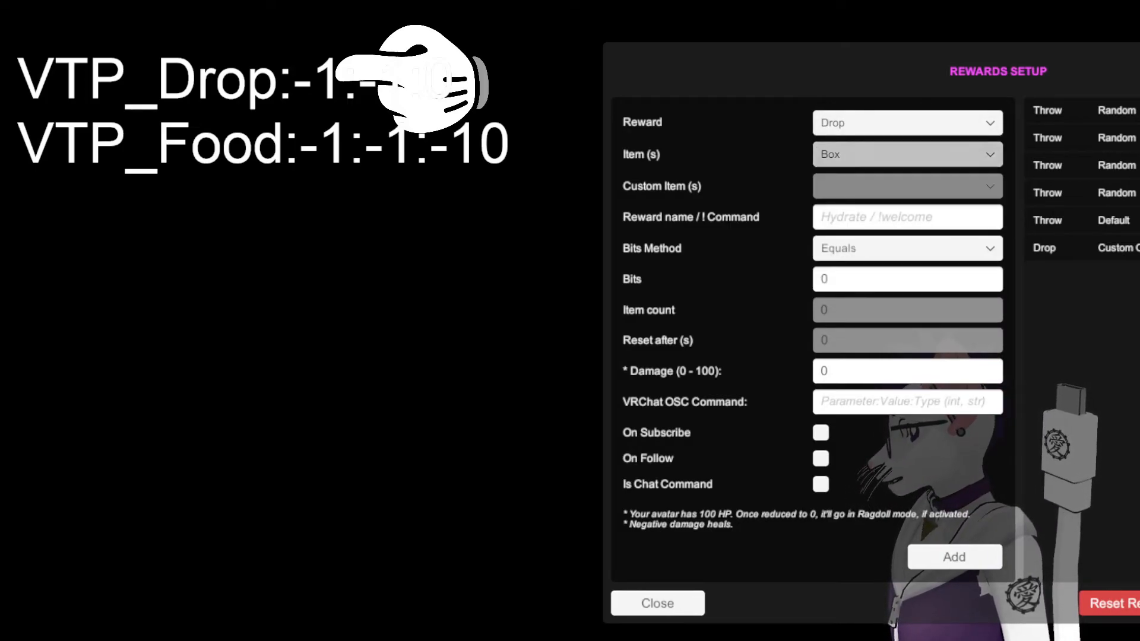
pyautogui.click(907, 154)
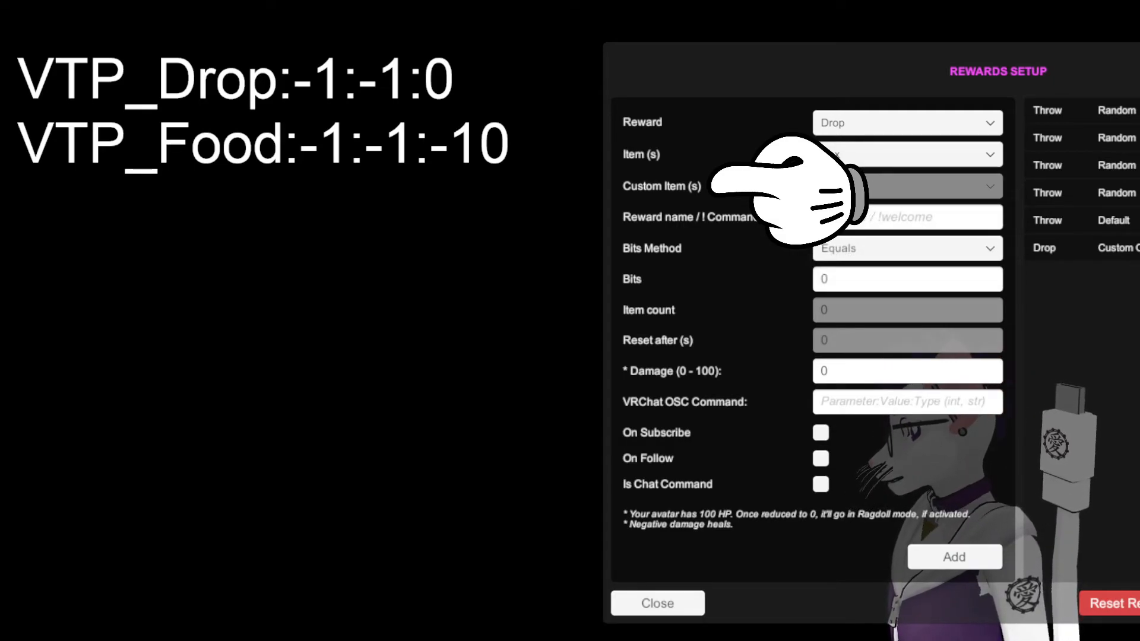
pyautogui.click(908, 185)
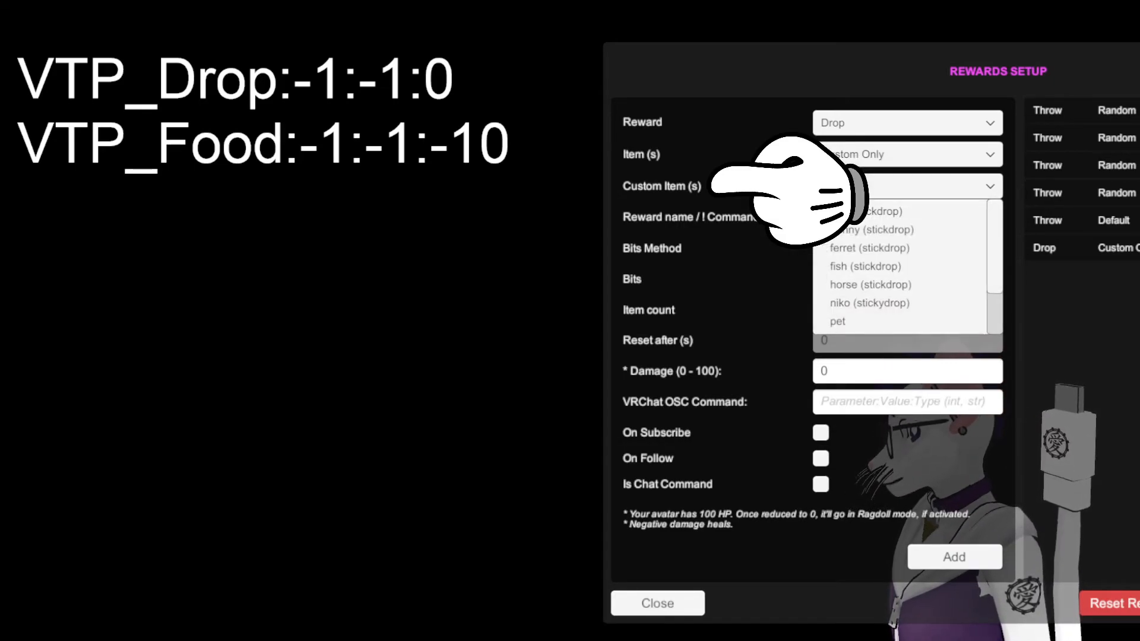
pyautogui.click(907, 186)
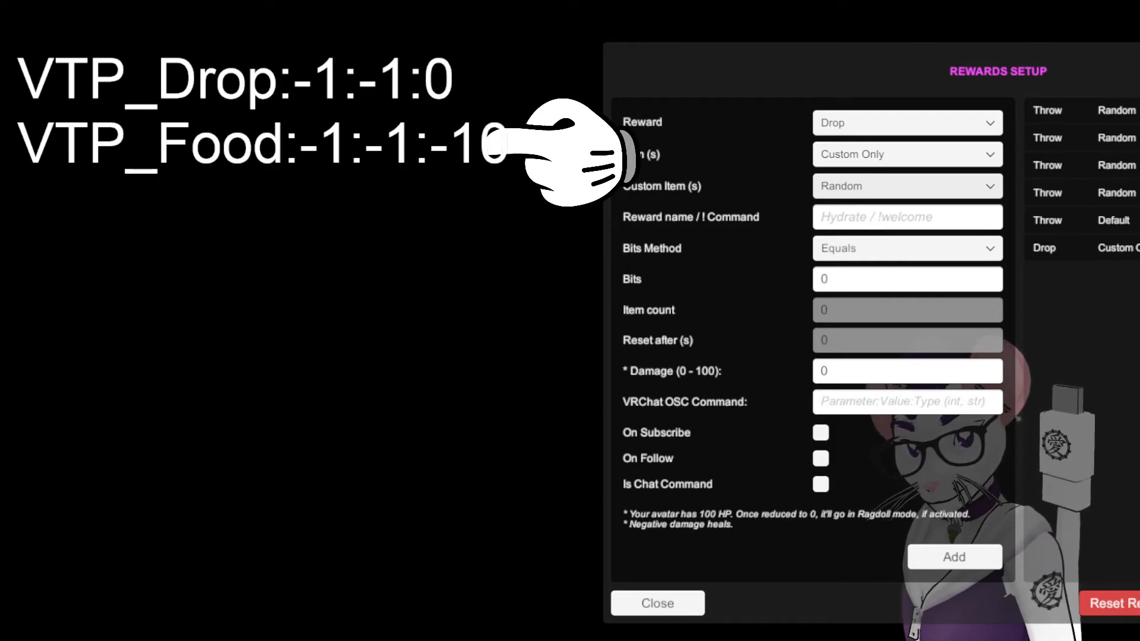
pyautogui.moveTo(563, 78)
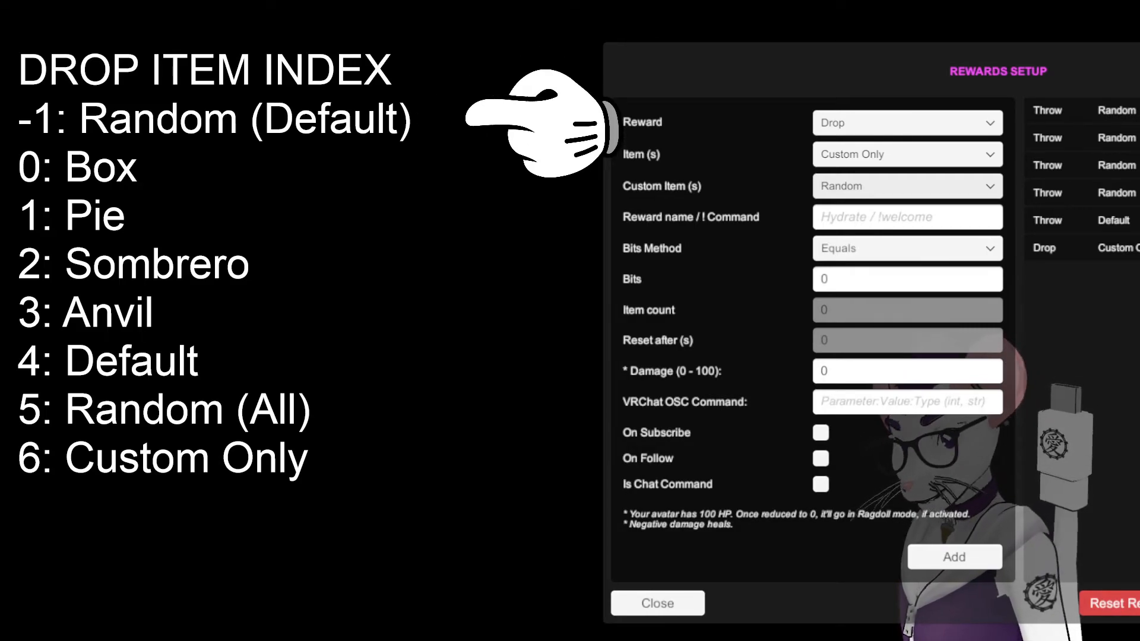
# Set the Drop reward's Item back to Box with no custom item
pyautogui.click(907, 154)
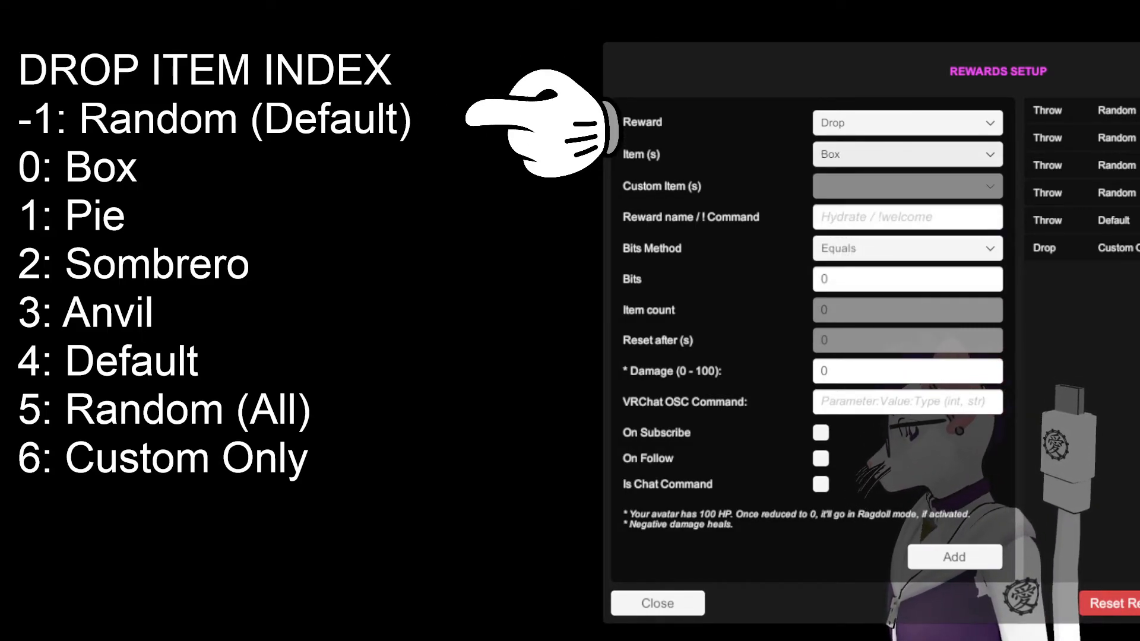
pyautogui.click(907, 153)
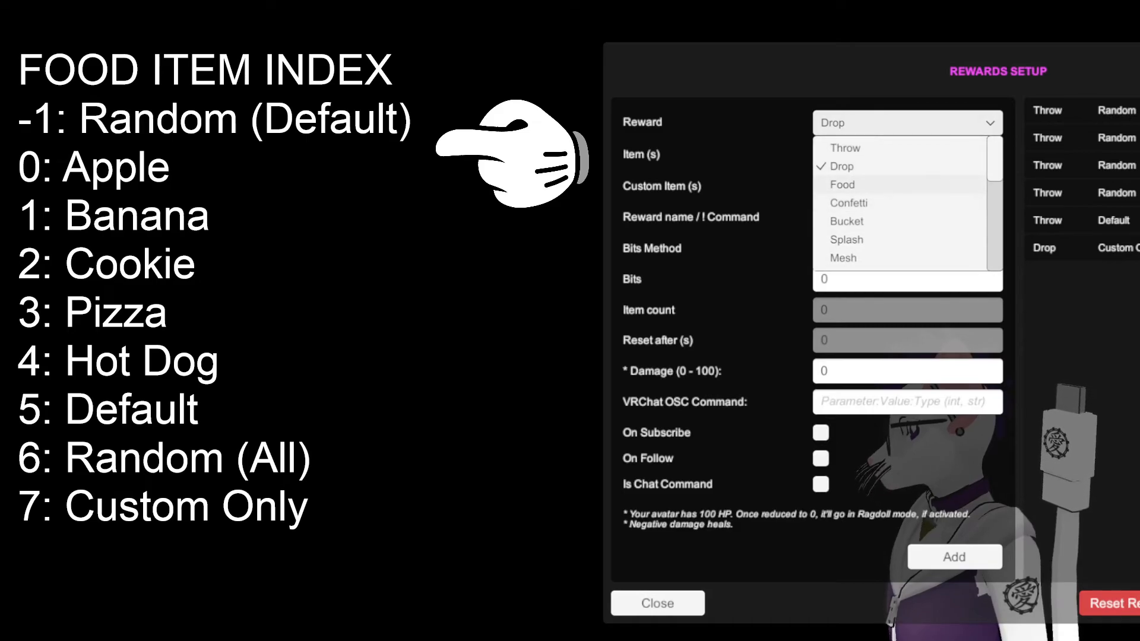
# Switch the reward type to Food, which defaults its item to Apple
pyautogui.click(842, 184)
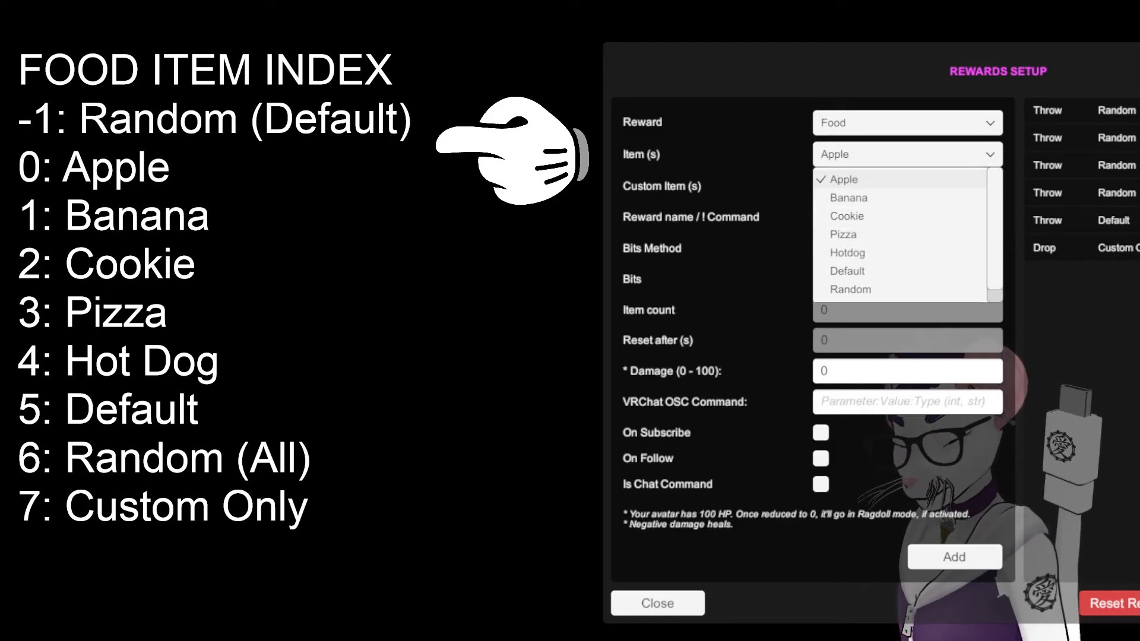
pyautogui.moveTo(722, 154)
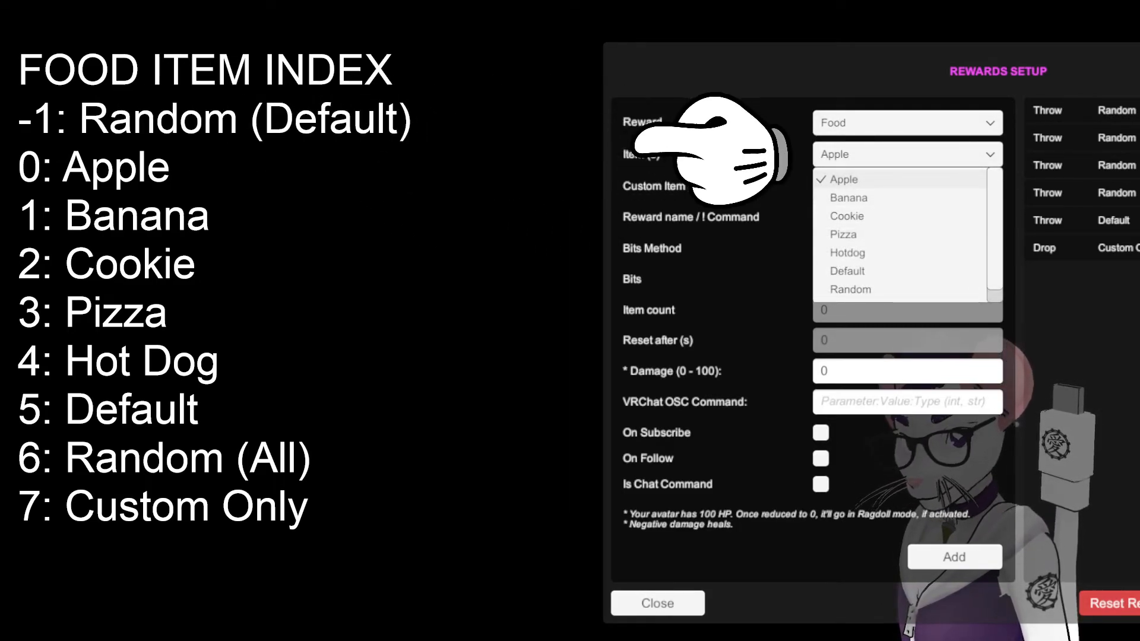
pyautogui.moveTo(627, 214)
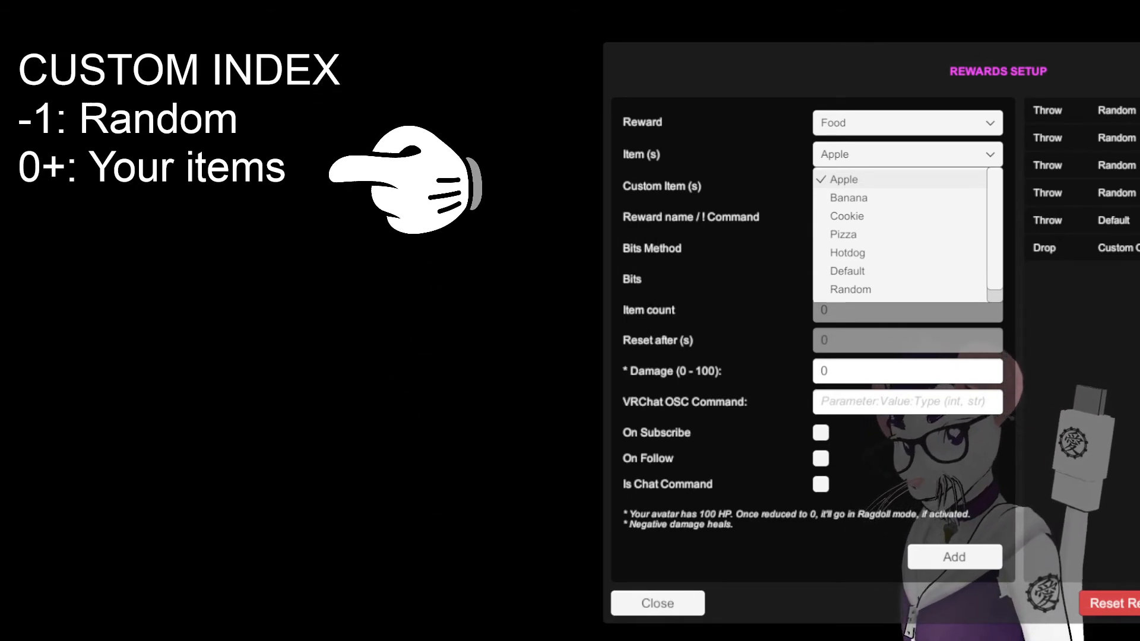
# Set the Food reward's Item to Custom Only, with Custom Item on Random
pyautogui.click(851, 289)
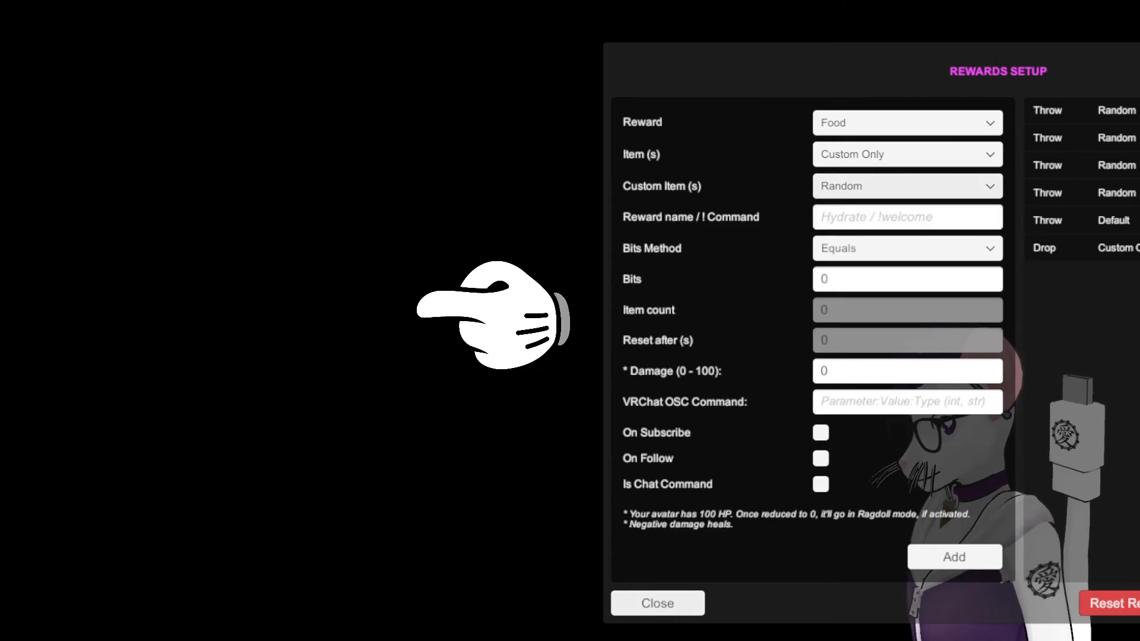
pyautogui.click(655, 603)
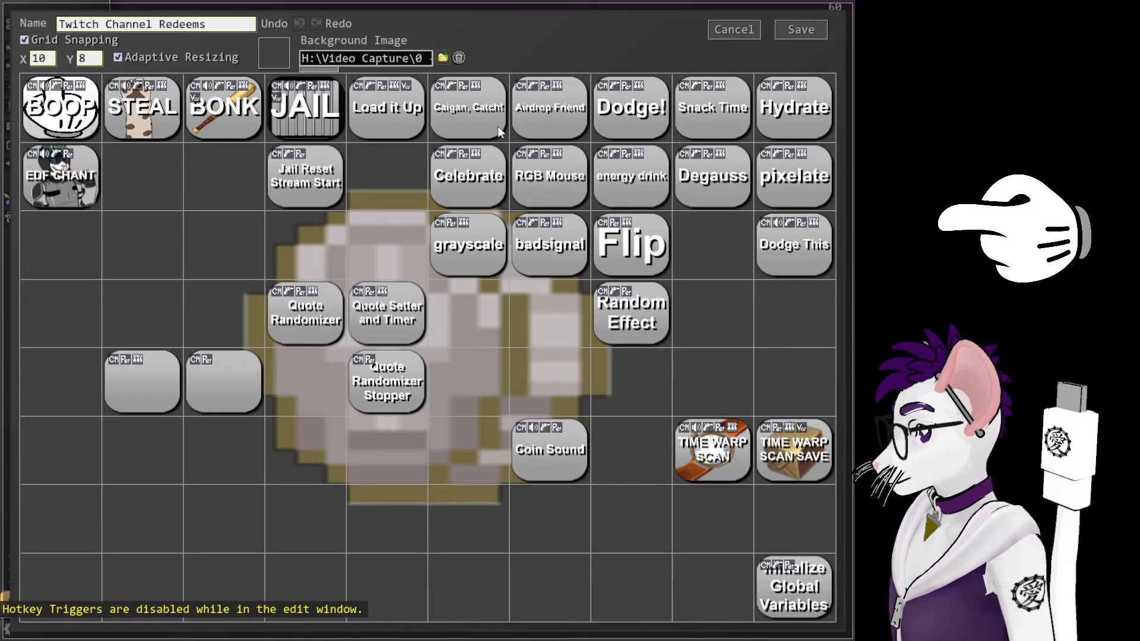
pyautogui.doubleClick(468, 107)
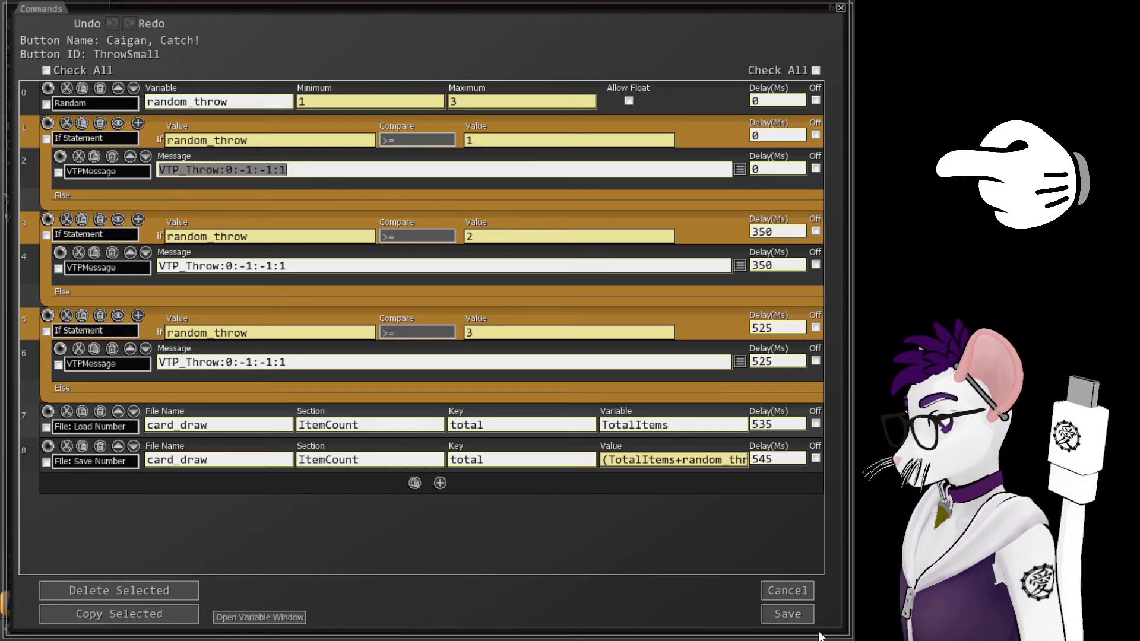
pyautogui.click(787, 614)
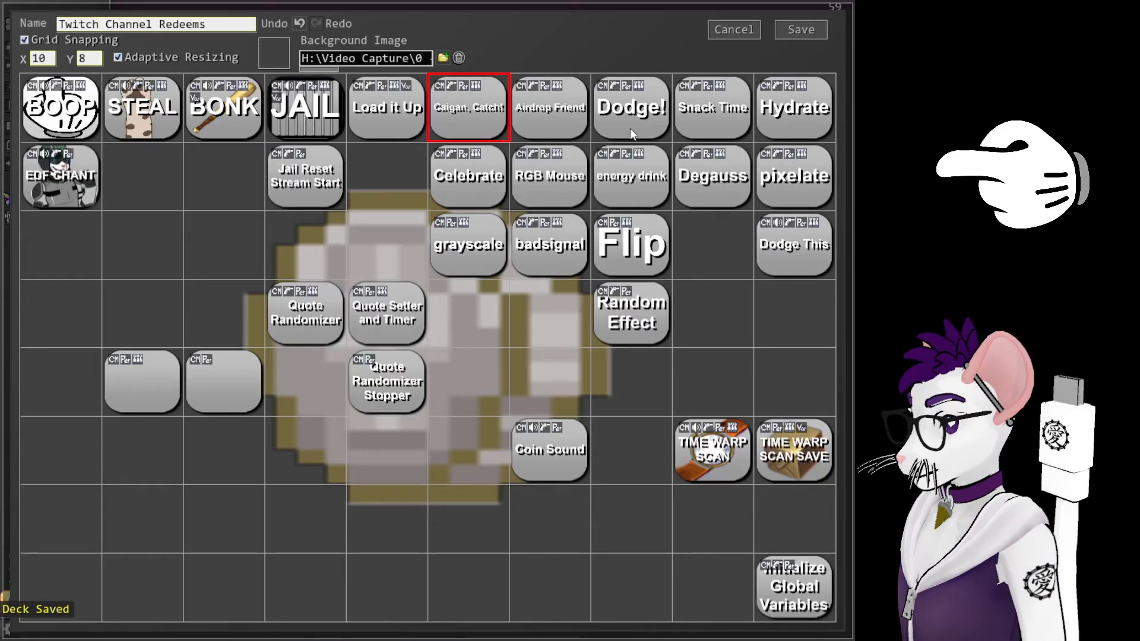
# Show the Dodge! redeem's 5–15 random throw commands and the VTP message type options
pyautogui.click(630, 107)
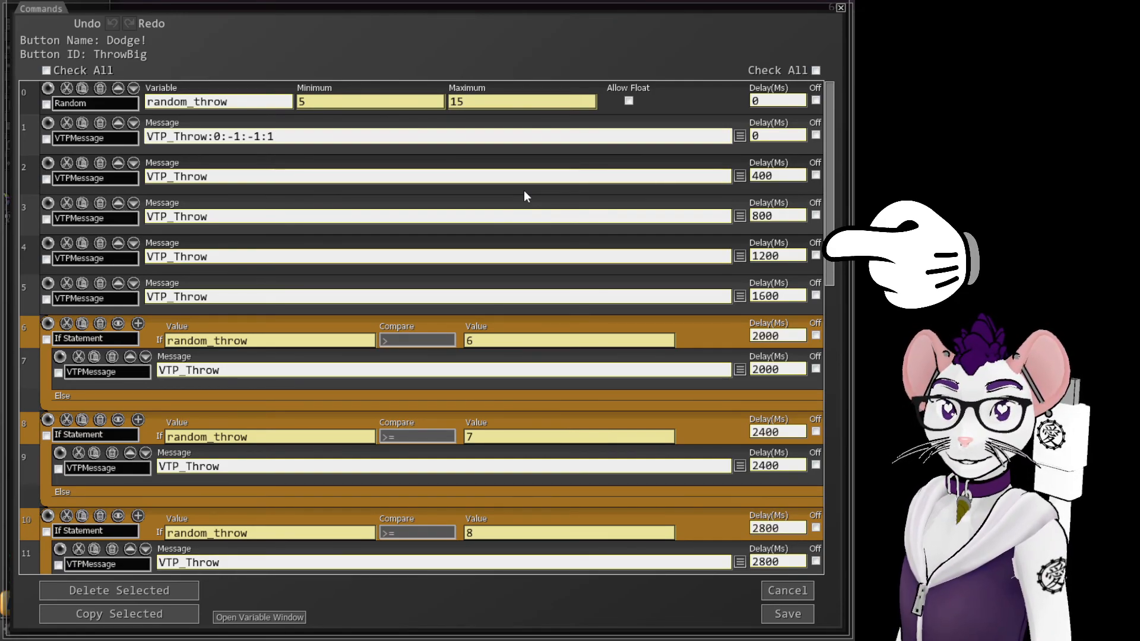
pyautogui.click(737, 136)
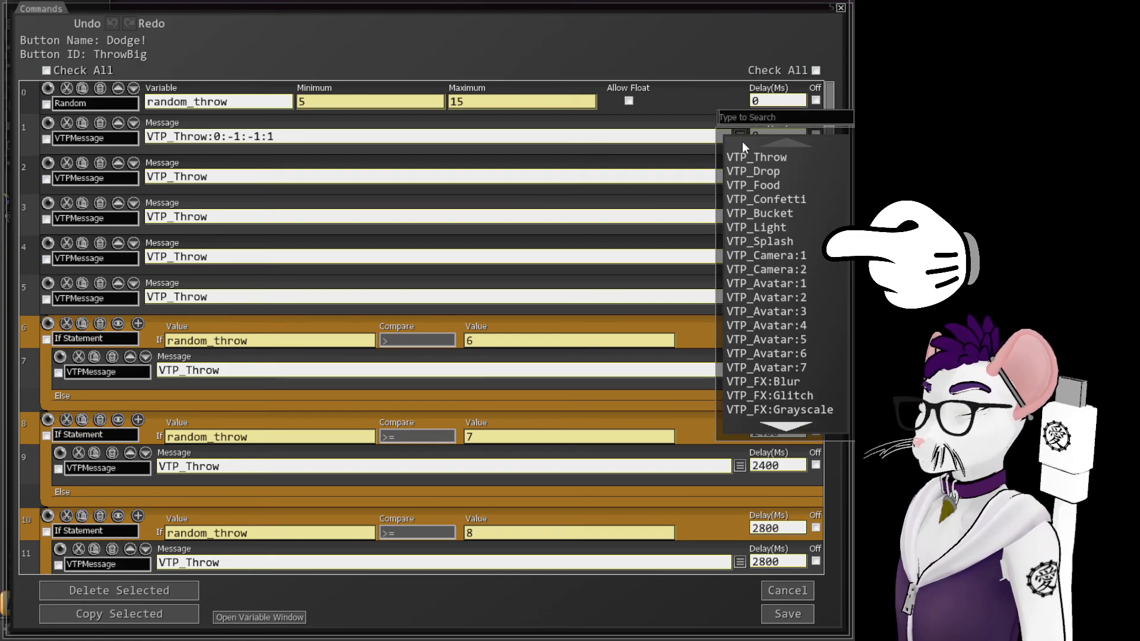
pyautogui.moveTo(777, 185)
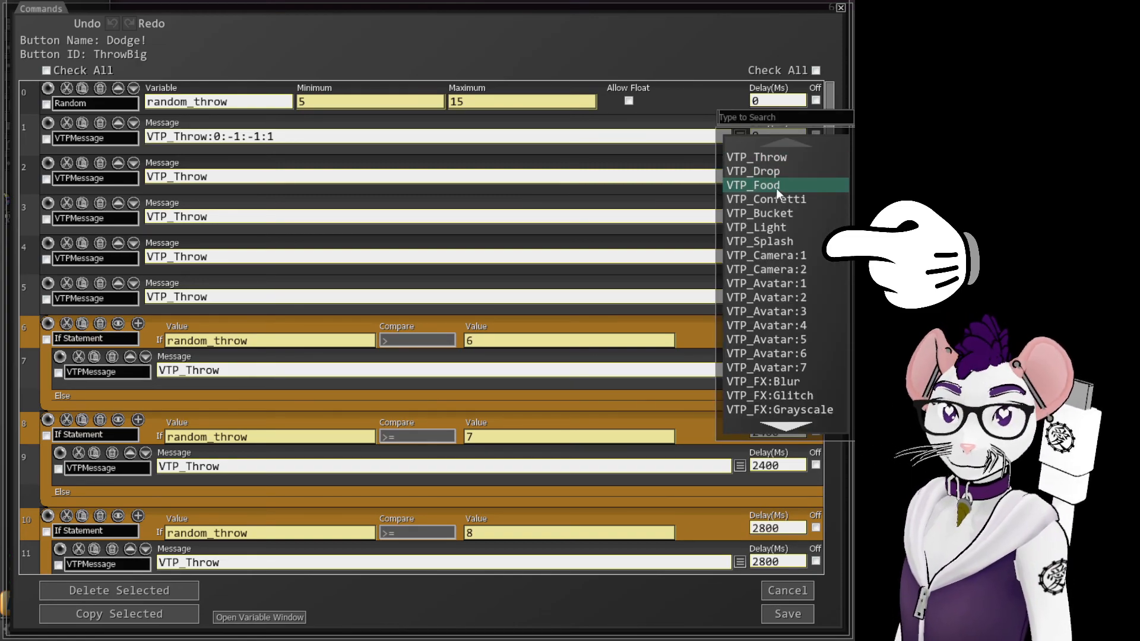